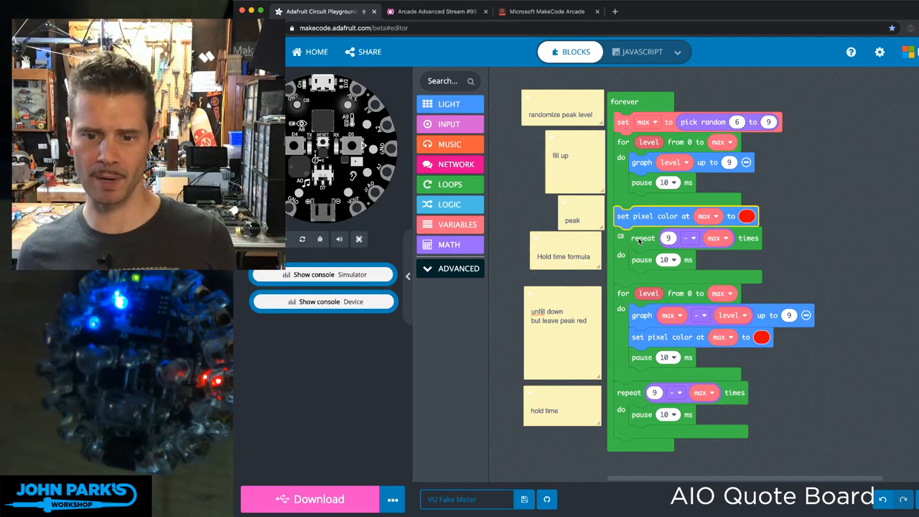
pyautogui.scroll(-3)
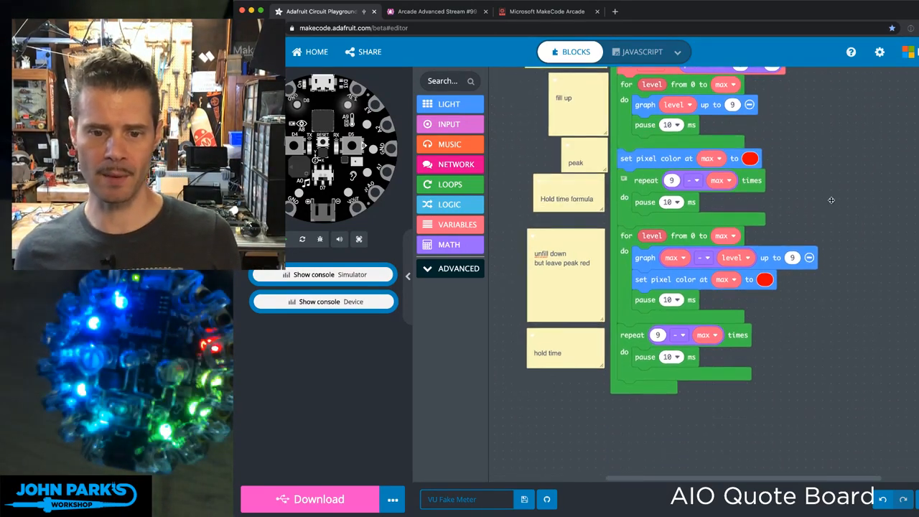
pyautogui.scroll(-3)
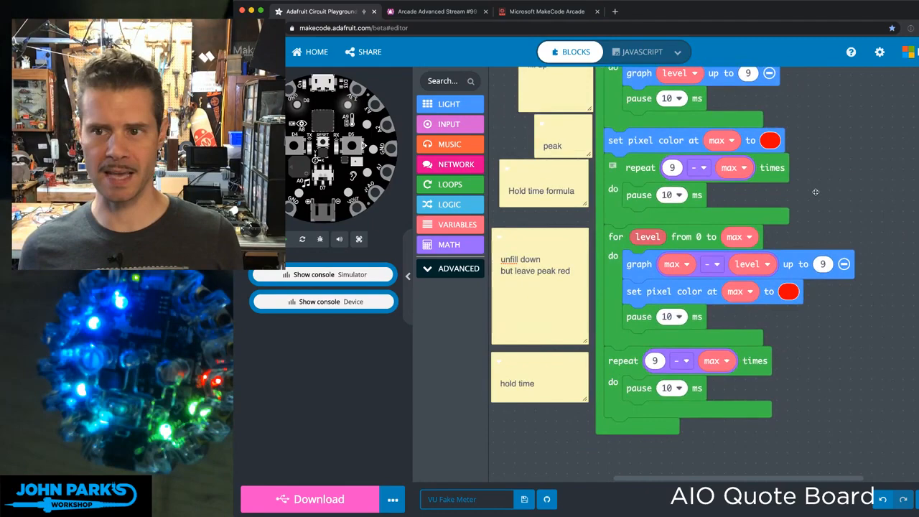
pyautogui.click(646, 237)
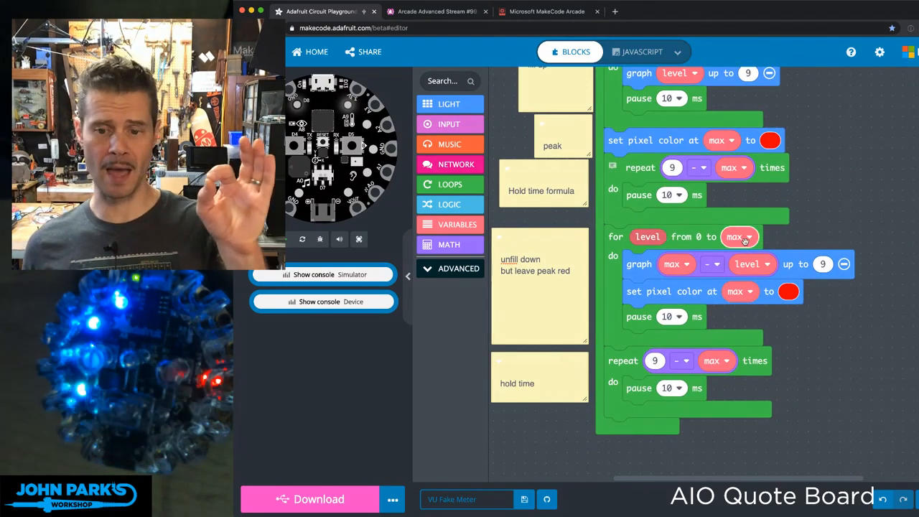
pyautogui.scroll(-3)
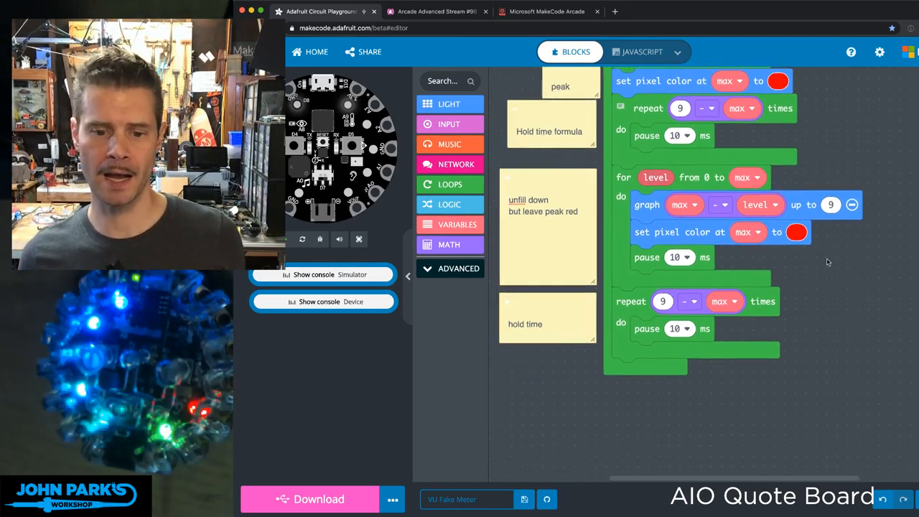